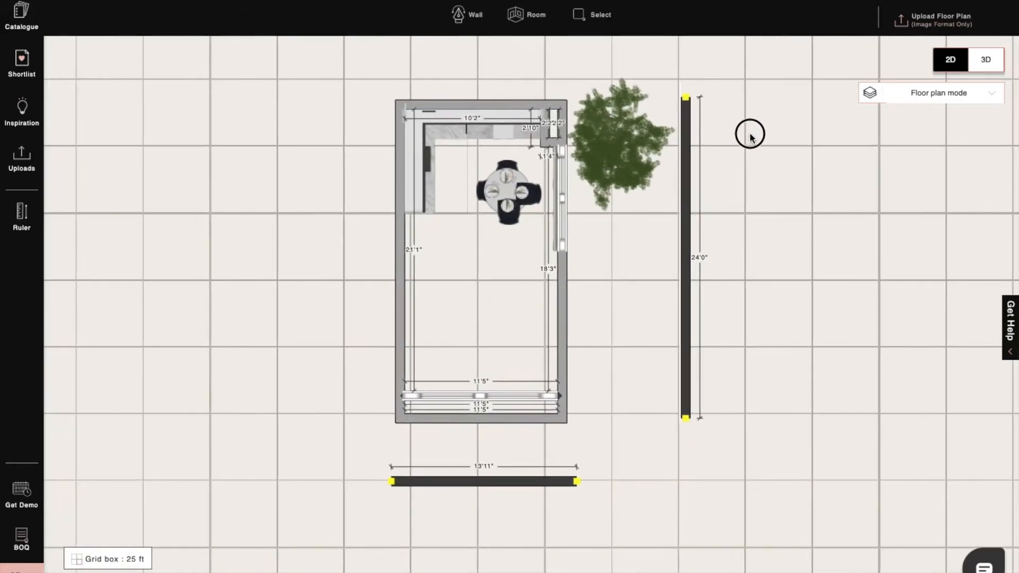
Switch the kitchen floor plan to 3D, then open and close the Shortlist panel
scroll("down", 3)
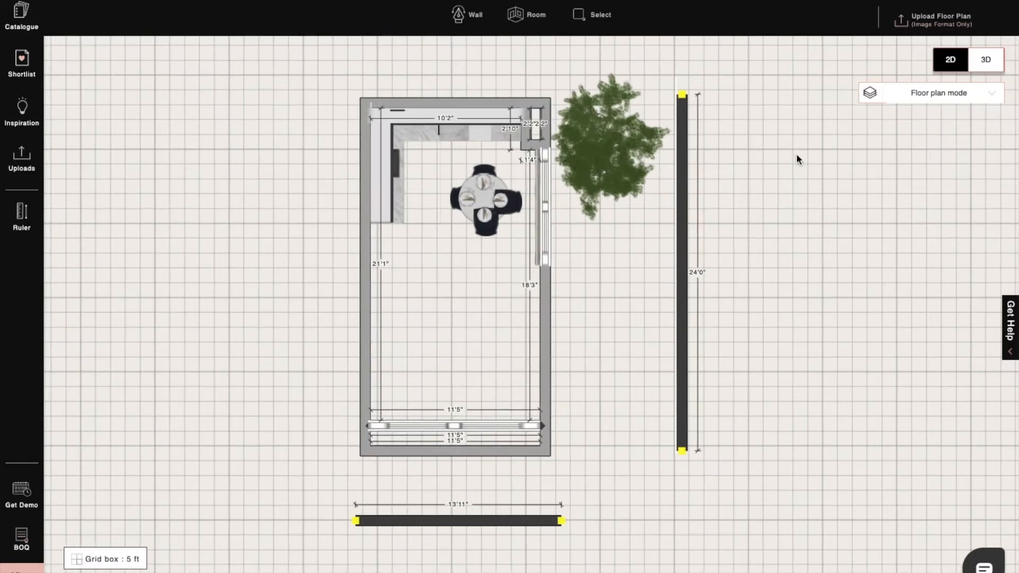
left_click(986, 60)
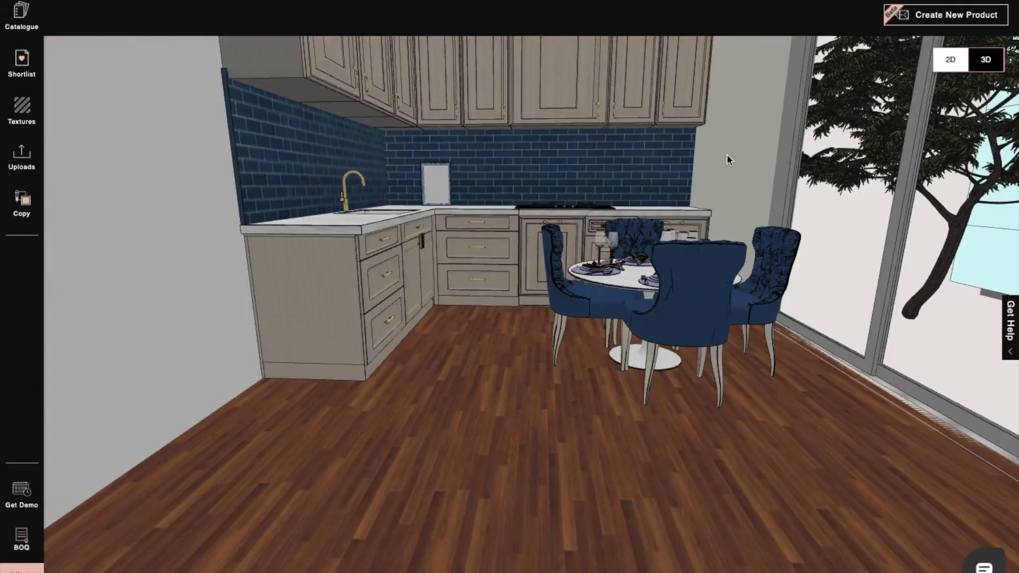
left_click(22, 13)
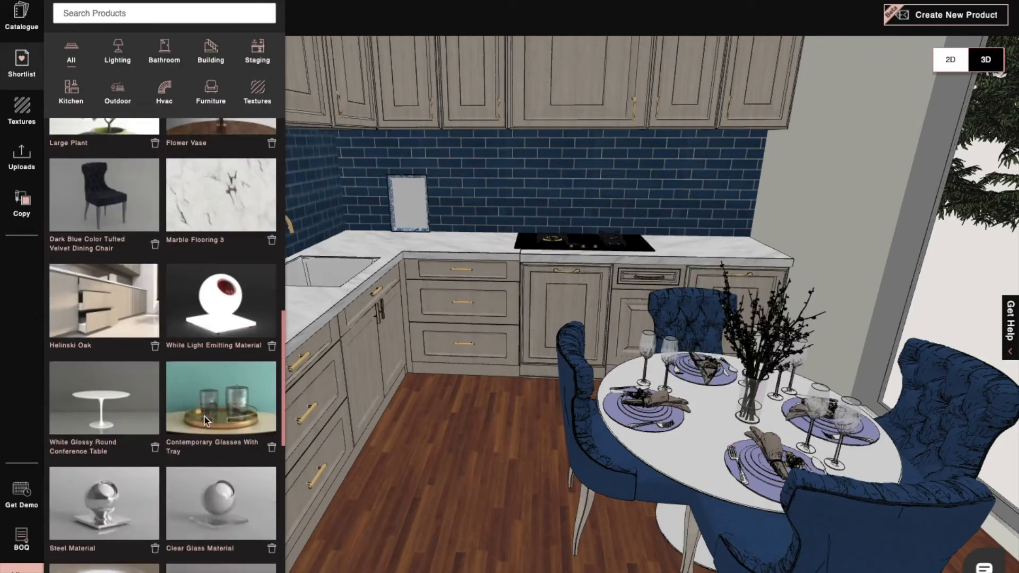
left_click(21, 17)
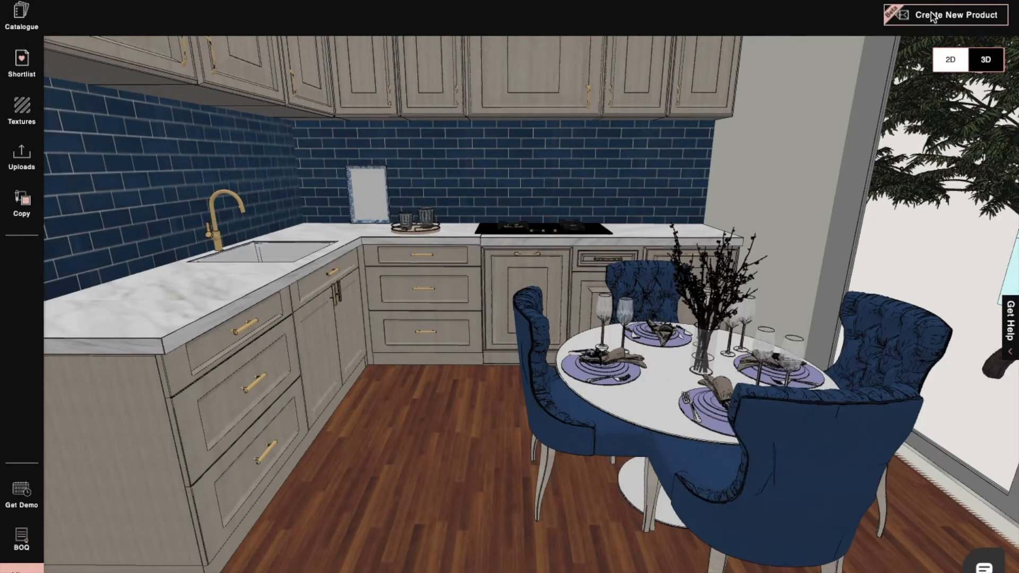
left_click(956, 14)
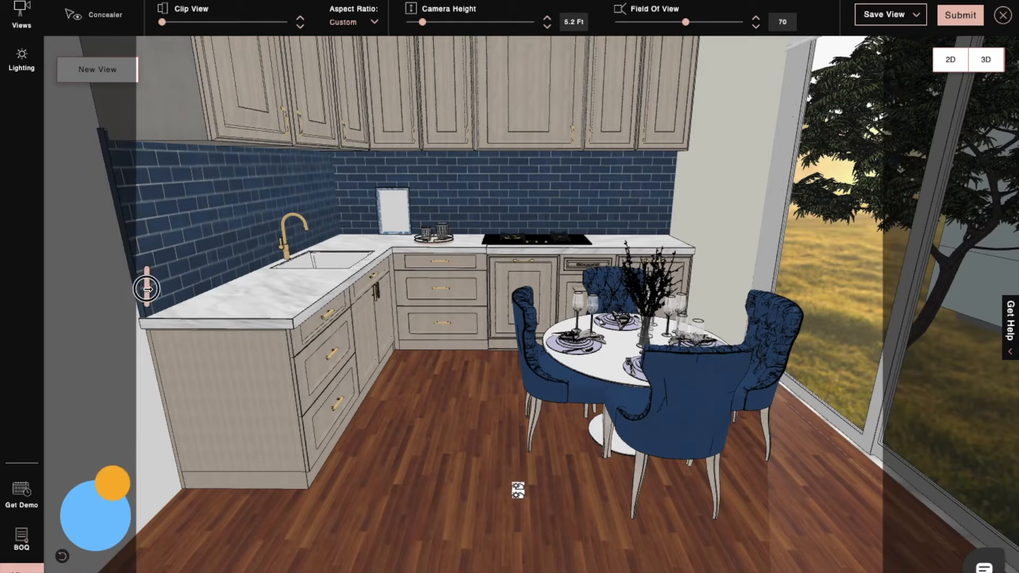
mouse_move(521, 518)
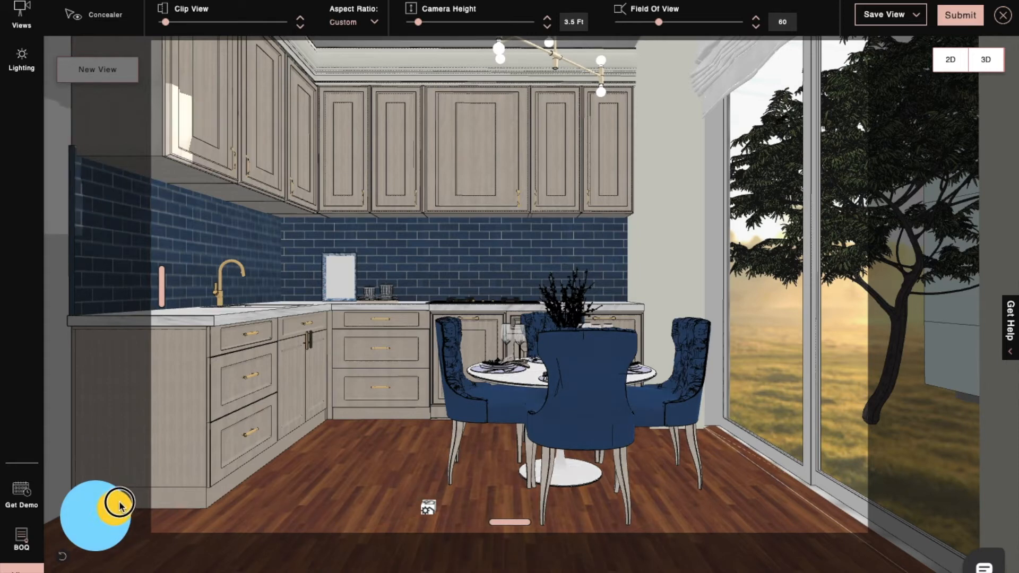
Open the Lighting and environment settings for the render
left_click(21, 58)
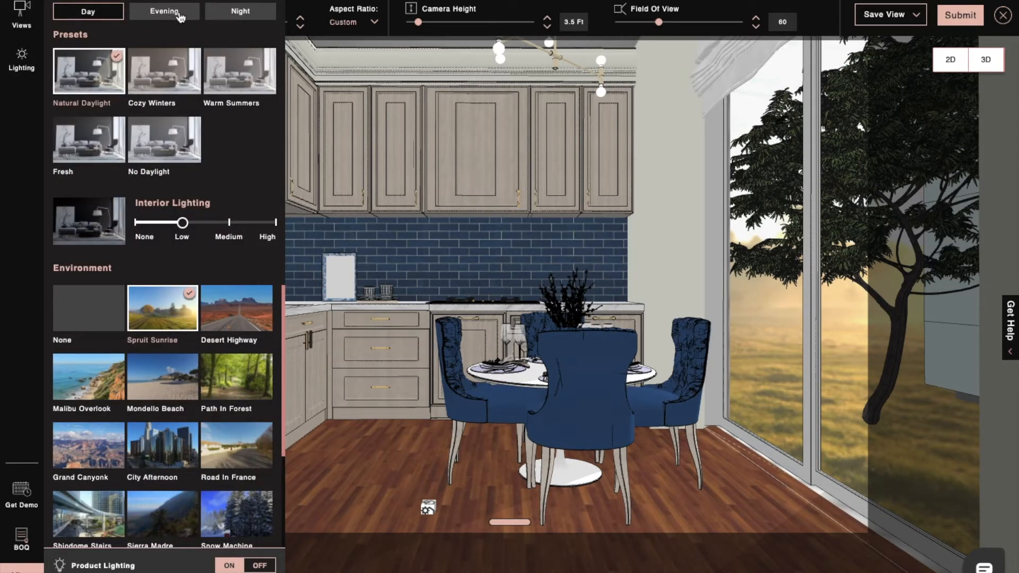
Preview Evening, return to Day presets, raise interior lighting, and select the Spruit Sunrise environment
left_click(164, 12)
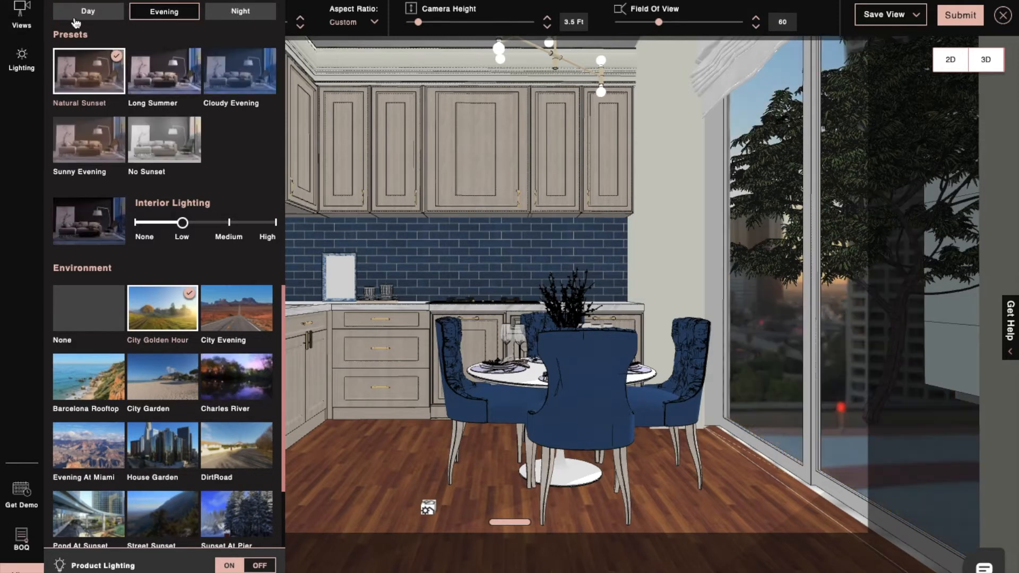
left_click(88, 11)
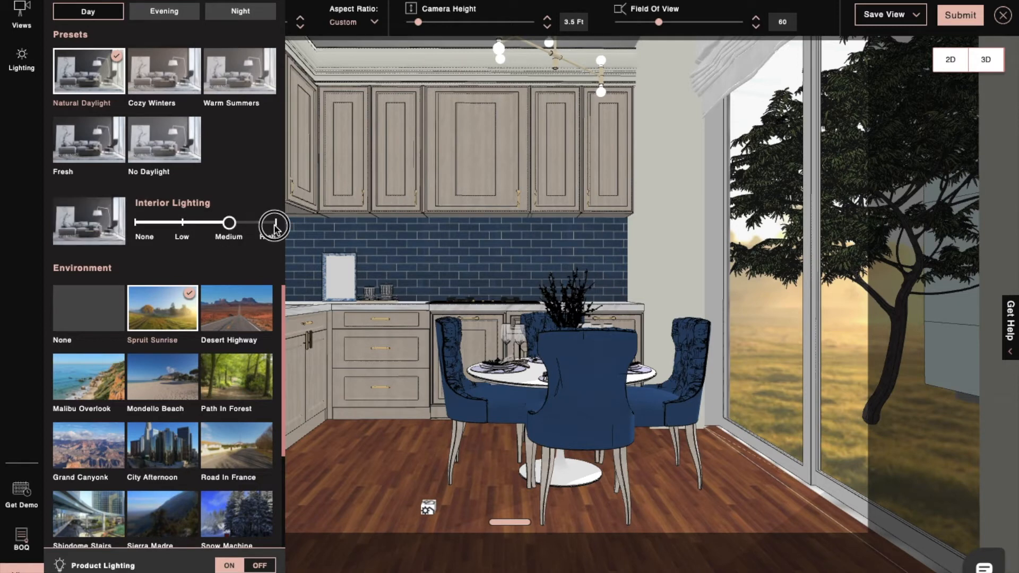
left_click_drag(229, 223, 276, 223)
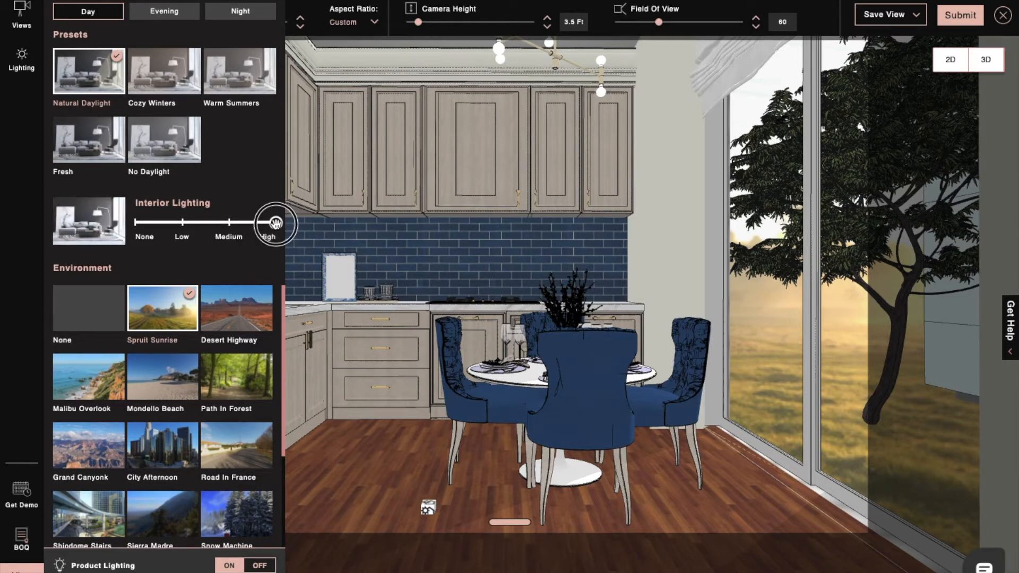
left_click_drag(275, 223, 184, 223)
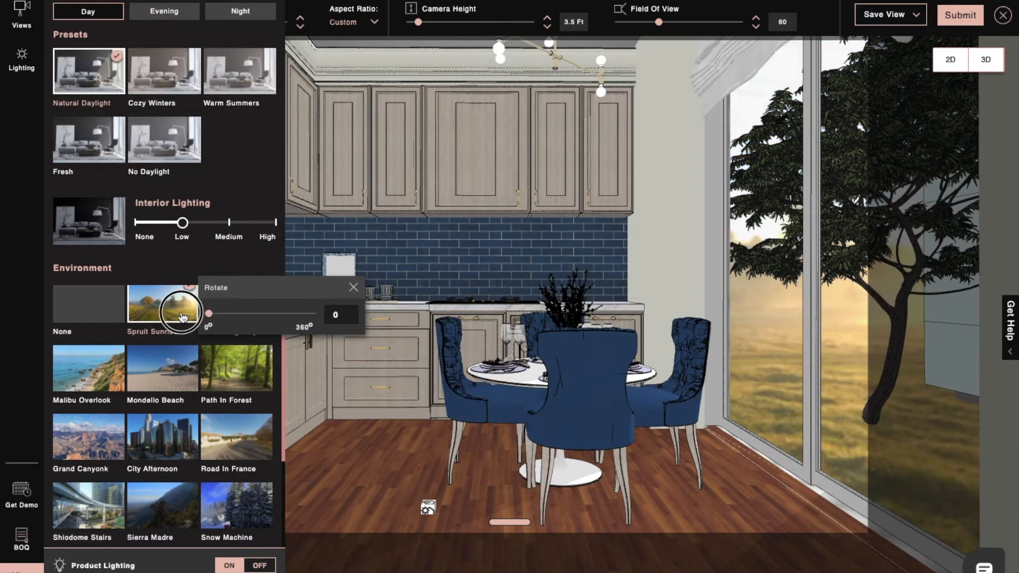
left_click(915, 14)
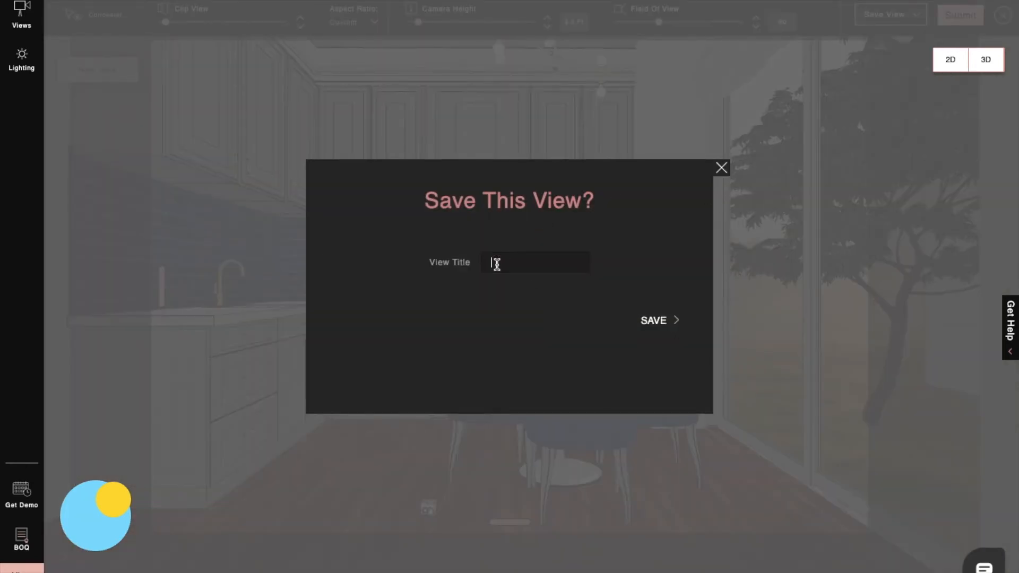
Enter 'View 1' as the view title
type("View")
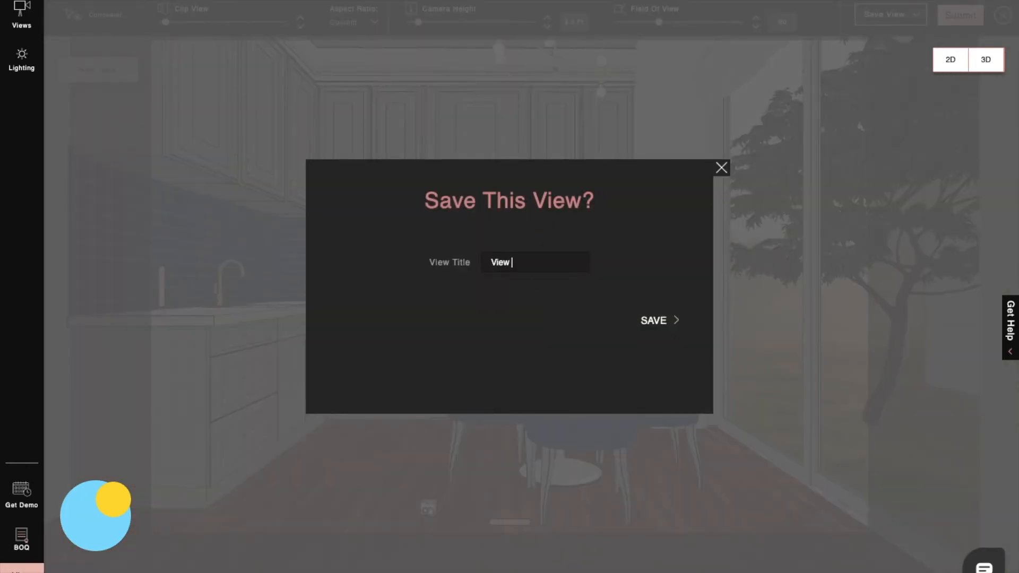
type("1")
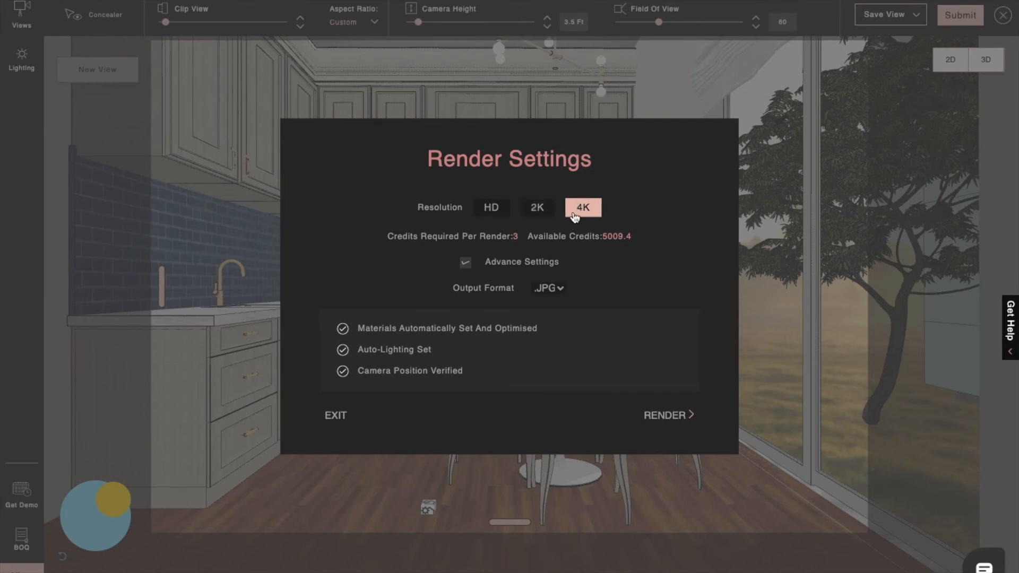
Set the render resolution to 2K with .JPG as the output format
left_click(538, 207)
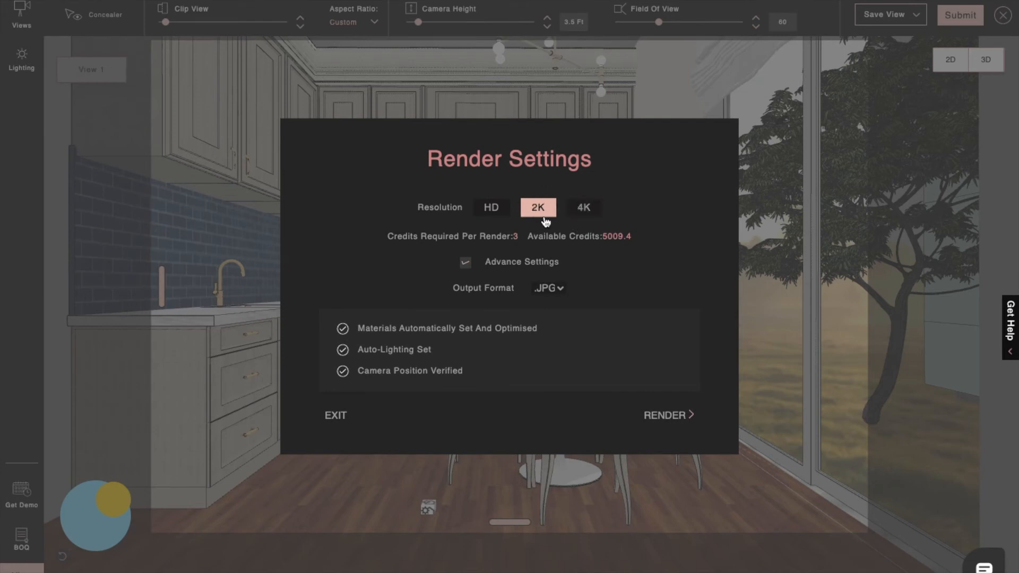
left_click(547, 288)
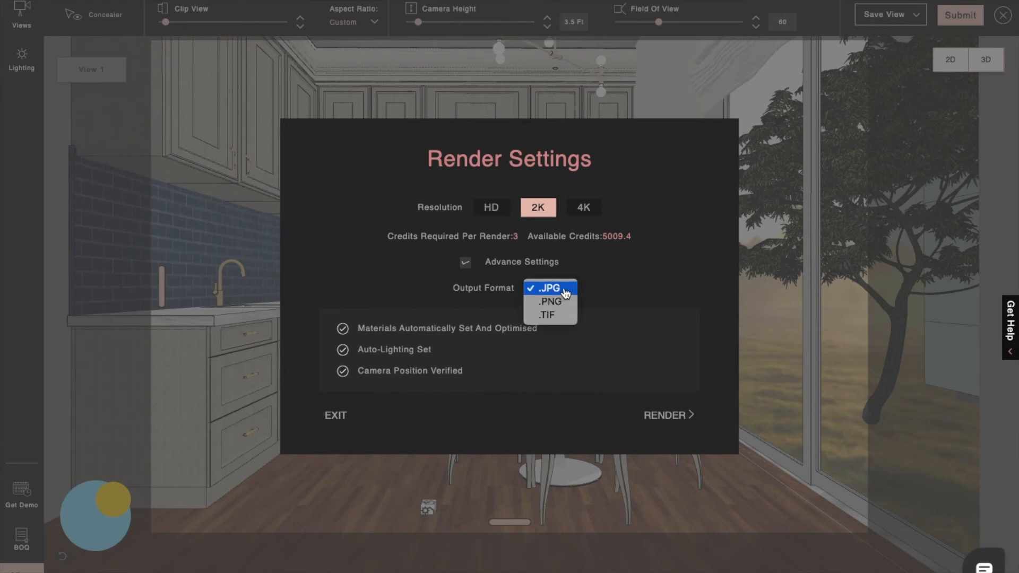
left_click(662, 415)
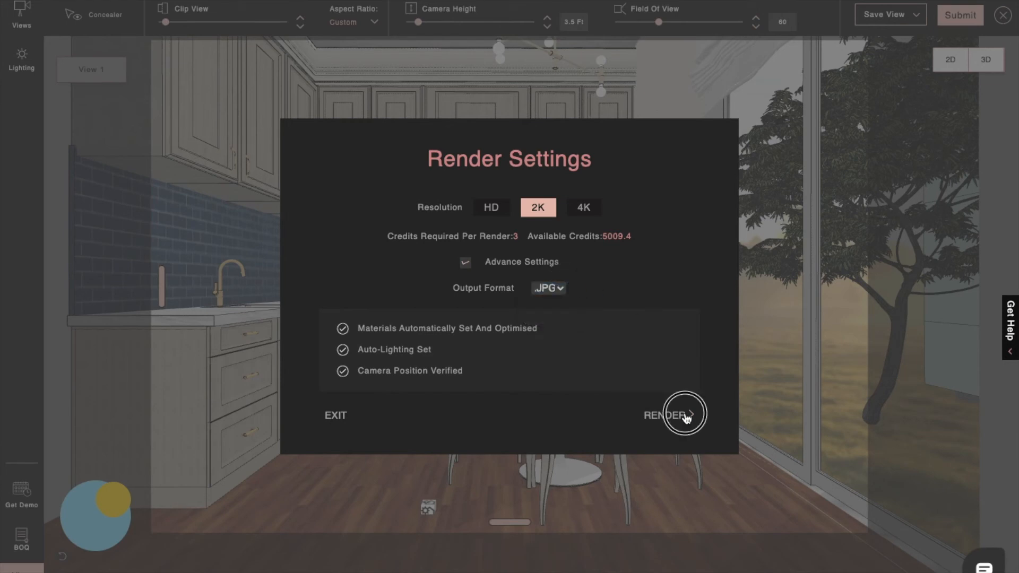